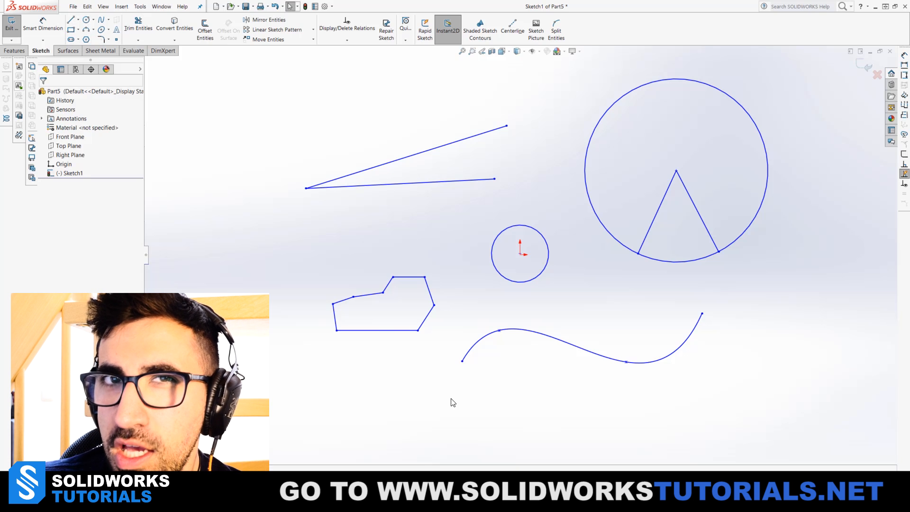
{"action": "mouse_move", "coordinate": [520, 387]}
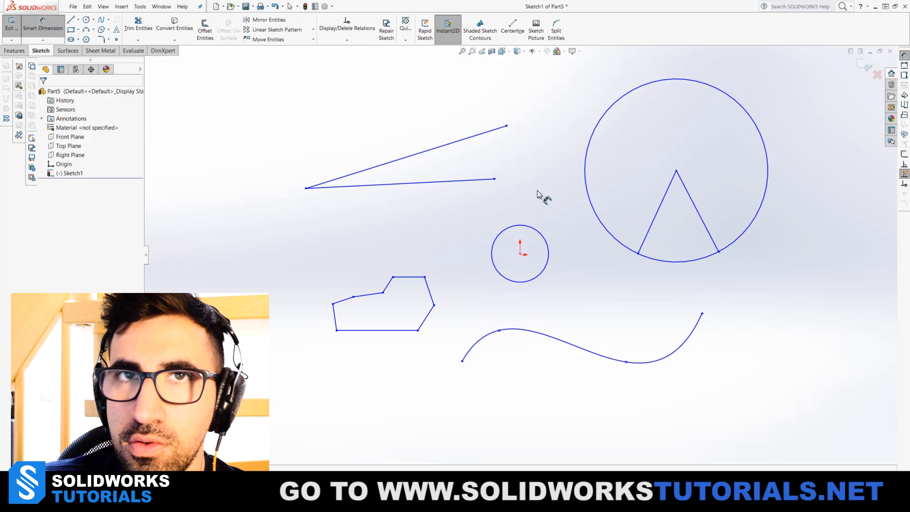
{"action": "mouse_move", "coordinate": [396, 195]}
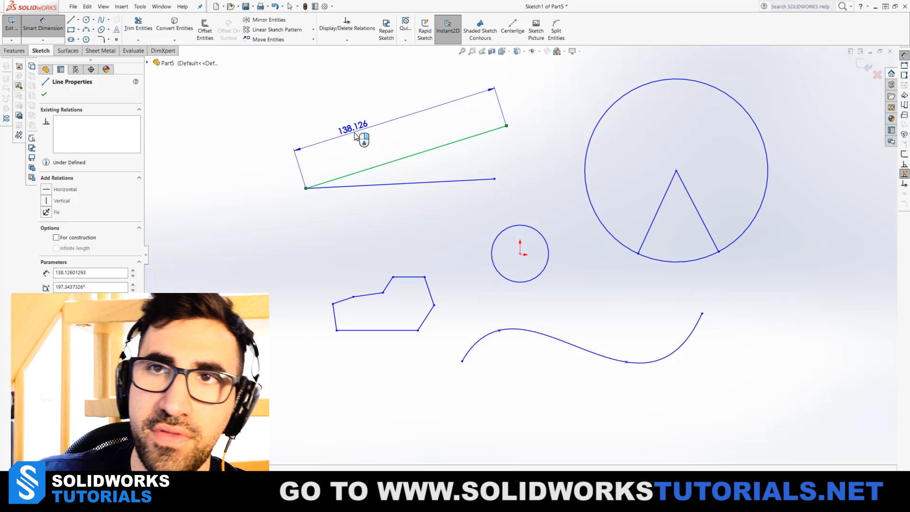
Place the slanted line's length dimension and set it to 140
{"action": "double_click", "coordinate": [352, 126]}
{"action": "type", "text": "140"}
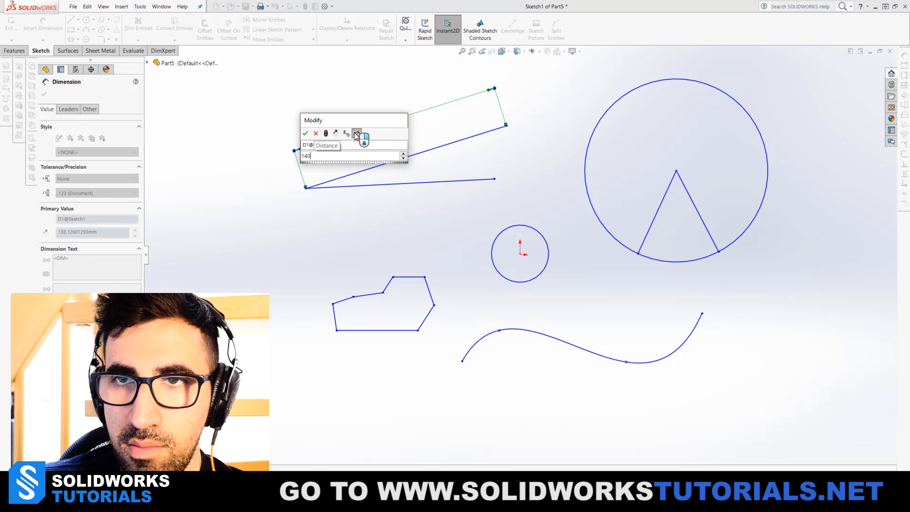
{"action": "left_click", "coordinate": [305, 134]}
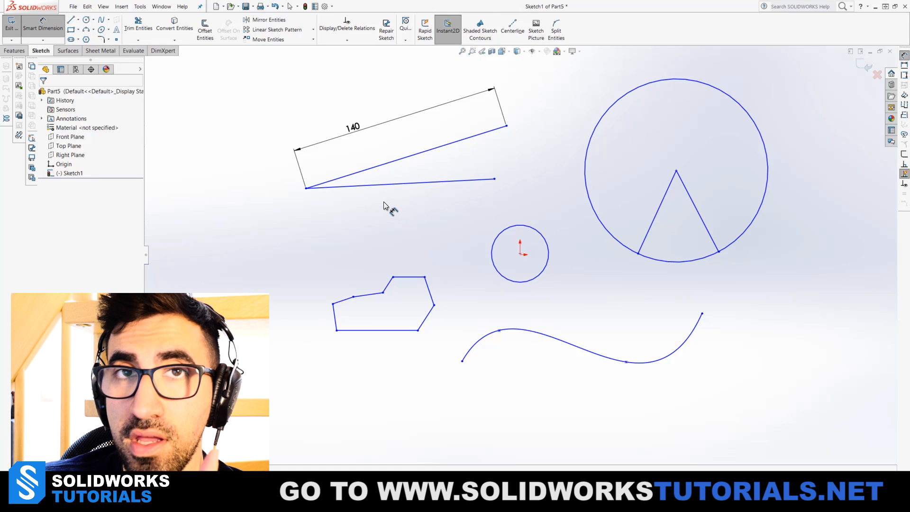
{"action": "mouse_move", "coordinate": [432, 208]}
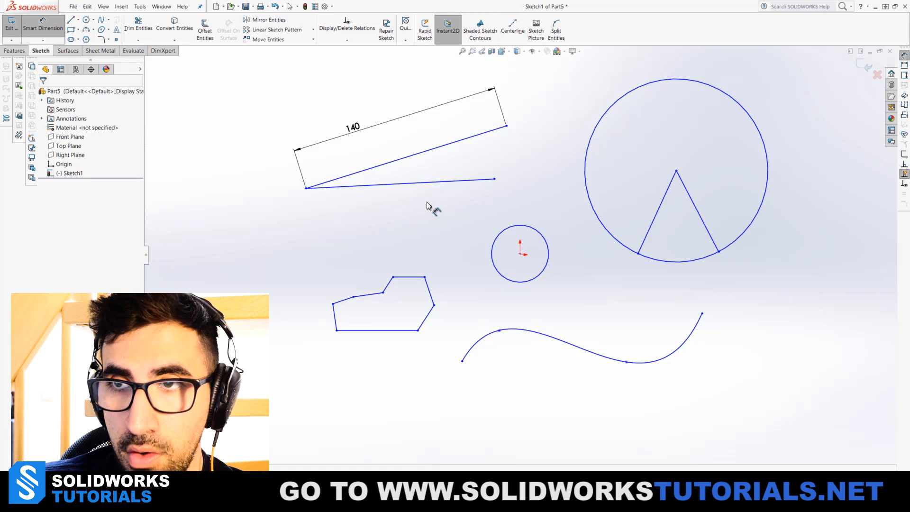
Dimension the angle between the two lines at 30°, then begin an angle on the circle's wedge
{"action": "left_click", "coordinate": [397, 183]}
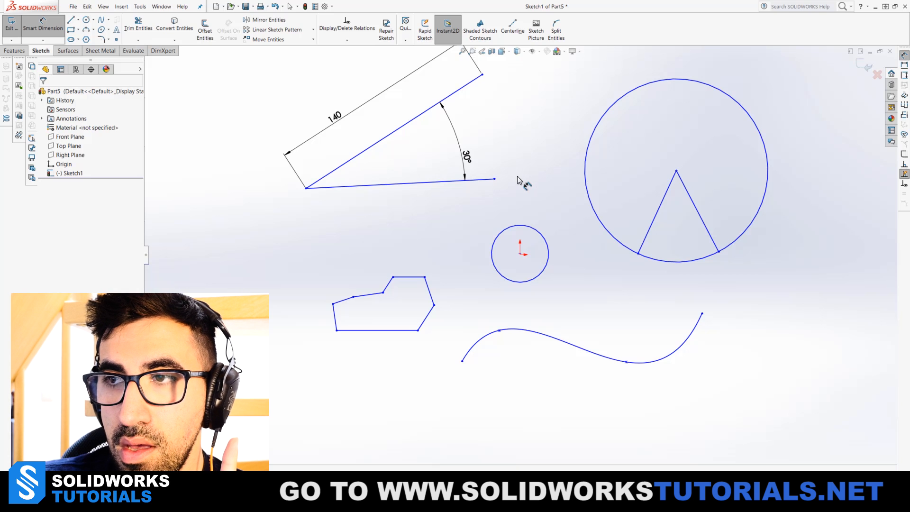
{"action": "mouse_move", "coordinate": [638, 257]}
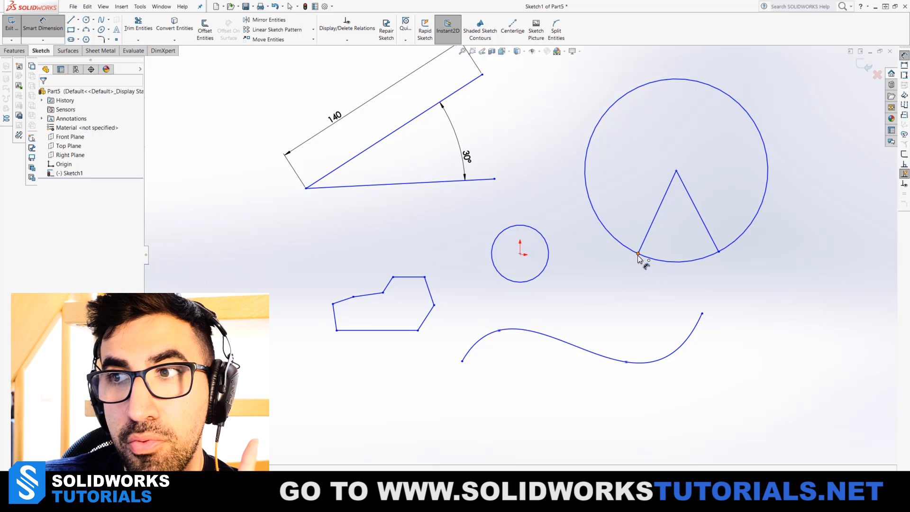
{"action": "left_click", "coordinate": [637, 253]}
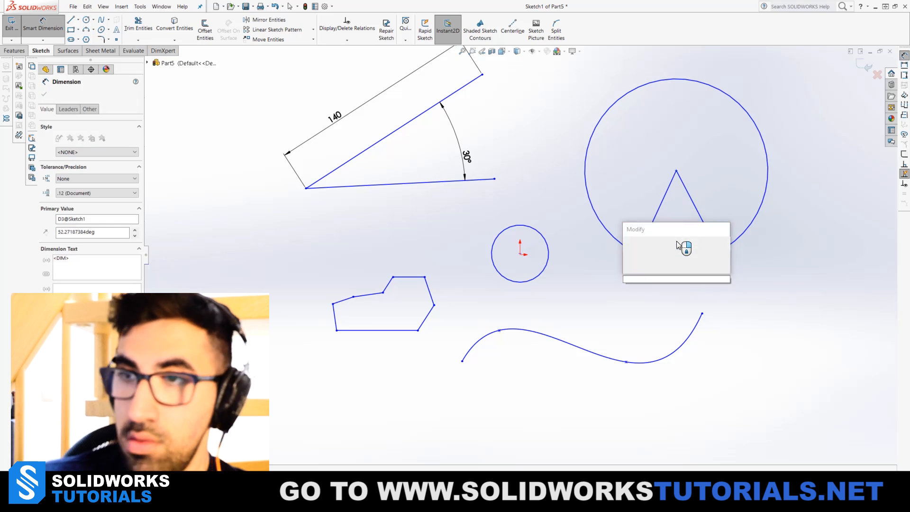
Place the large circle's 122.157 diameter dimension to its right
{"action": "left_click", "coordinate": [685, 244]}
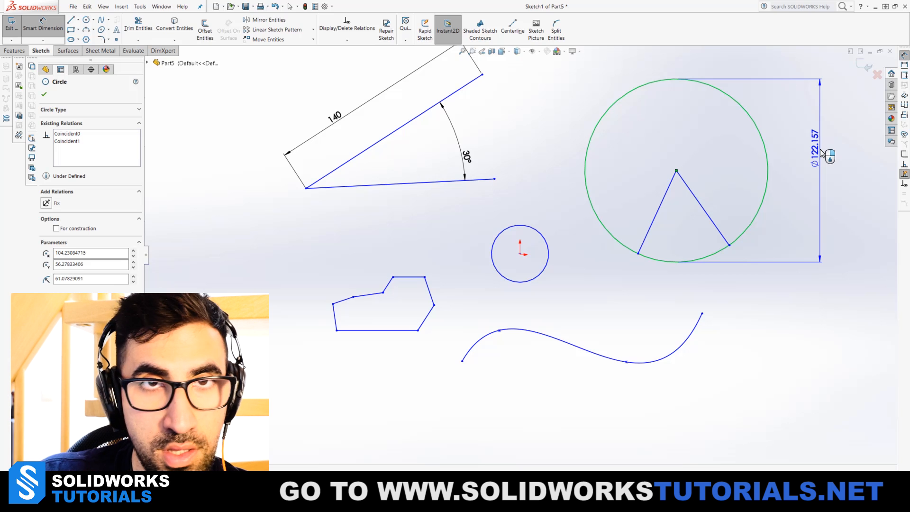
{"action": "left_click_drag", "start_coordinate": [817, 153], "coordinate": [806, 175]}
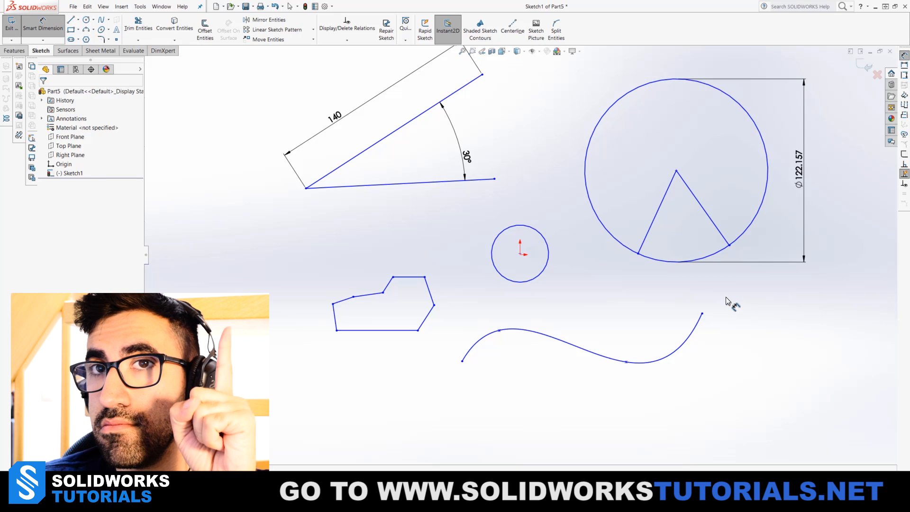
{"action": "mouse_move", "coordinate": [666, 255]}
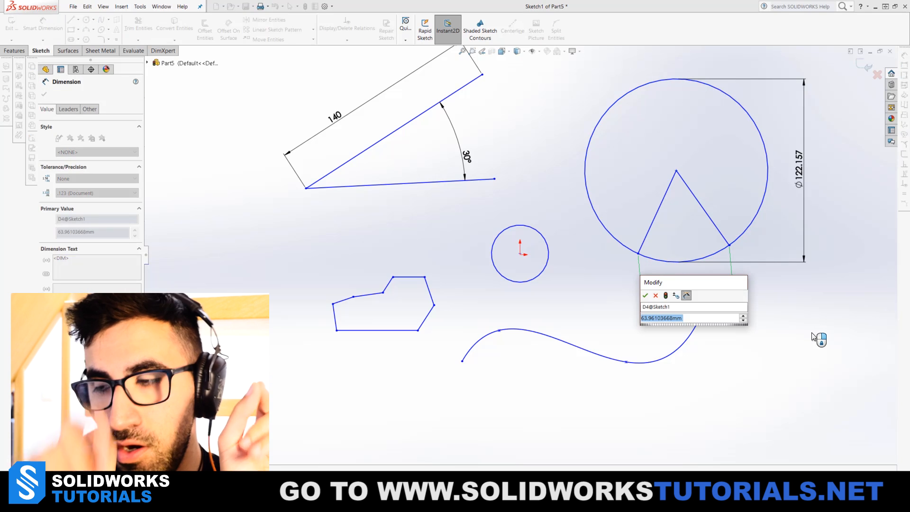
Dimension the wedge's lower arc to an arc length of 70
{"action": "left_click", "coordinate": [645, 296]}
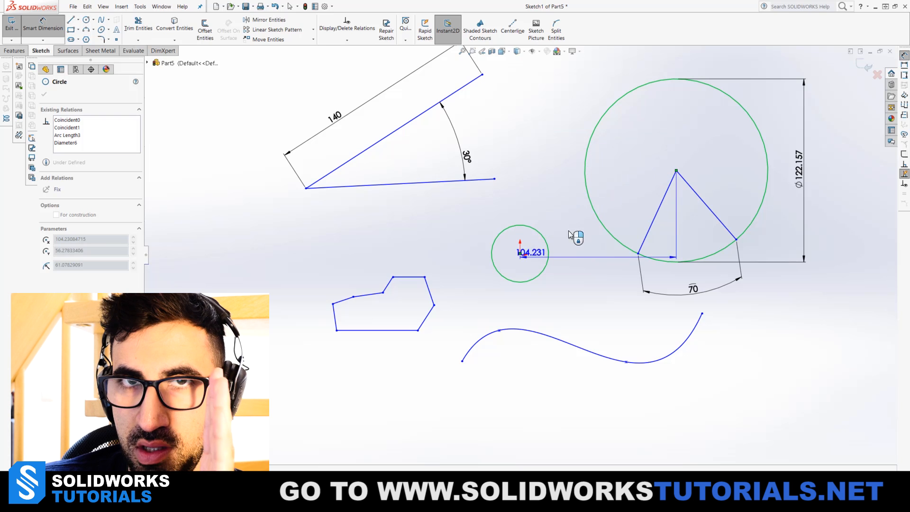
{"action": "left_click_drag", "start_coordinate": [520, 252], "coordinate": [673, 170]}
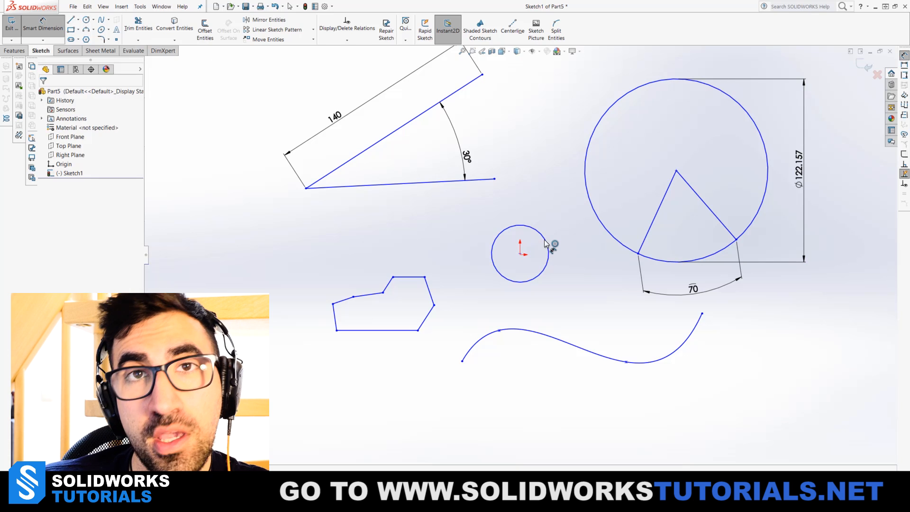
Place the 198.212 maximum distance between the two circles' far edges
{"action": "left_click", "coordinate": [520, 252]}
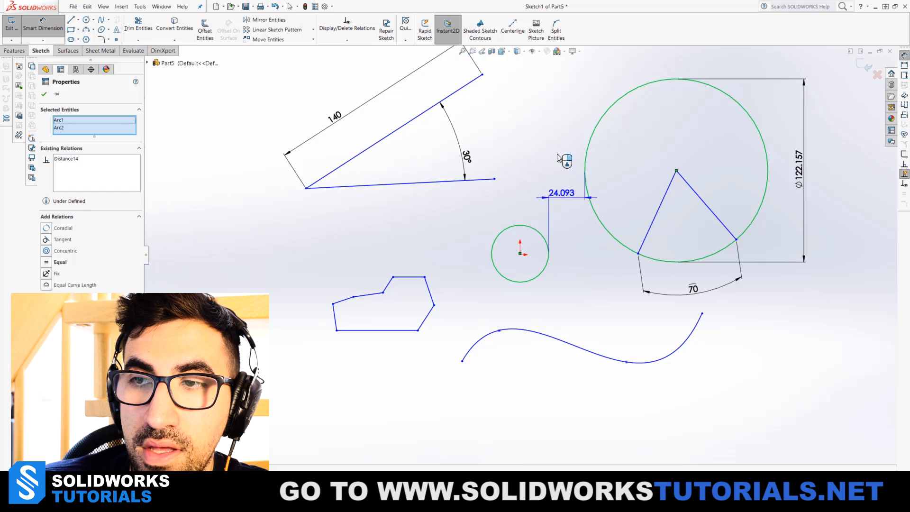
{"action": "left_click_drag", "start_coordinate": [566, 159], "coordinate": [613, 226]}
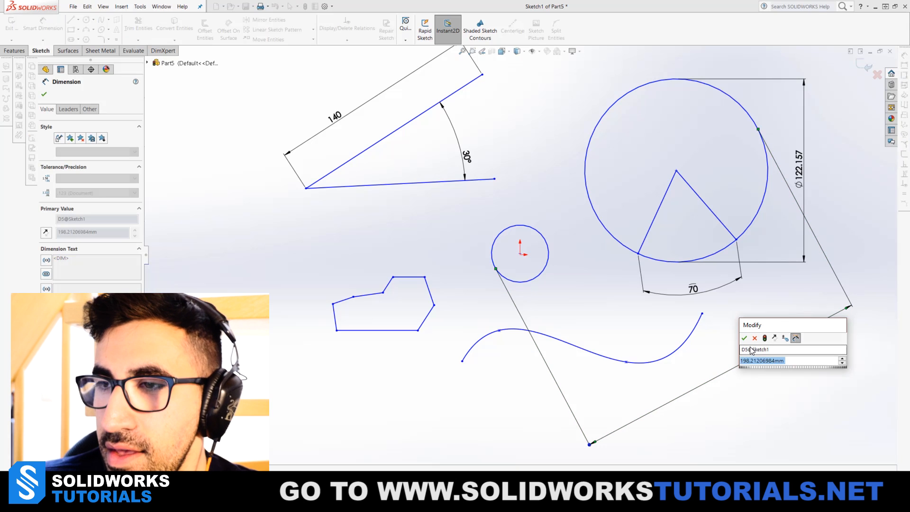
Accept the 198.212 distance value between the circles
{"action": "left_click", "coordinate": [745, 337]}
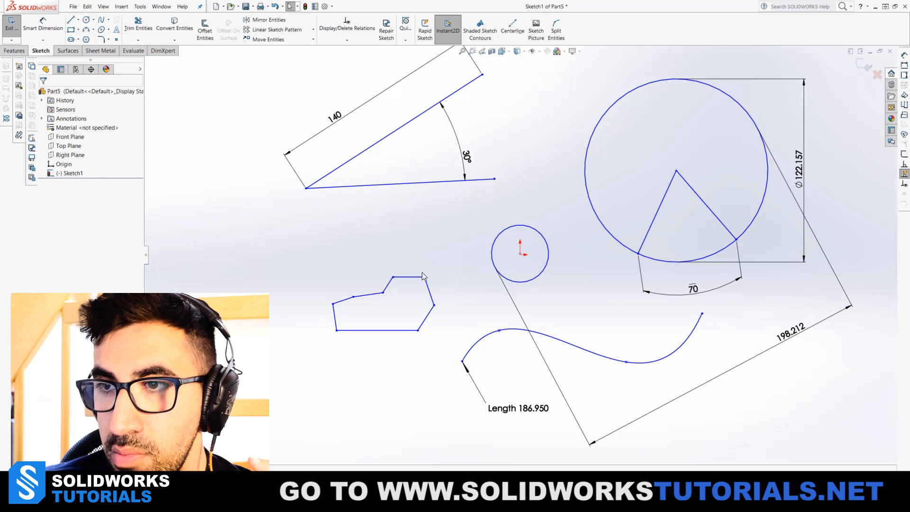
{"action": "mouse_move", "coordinate": [417, 278]}
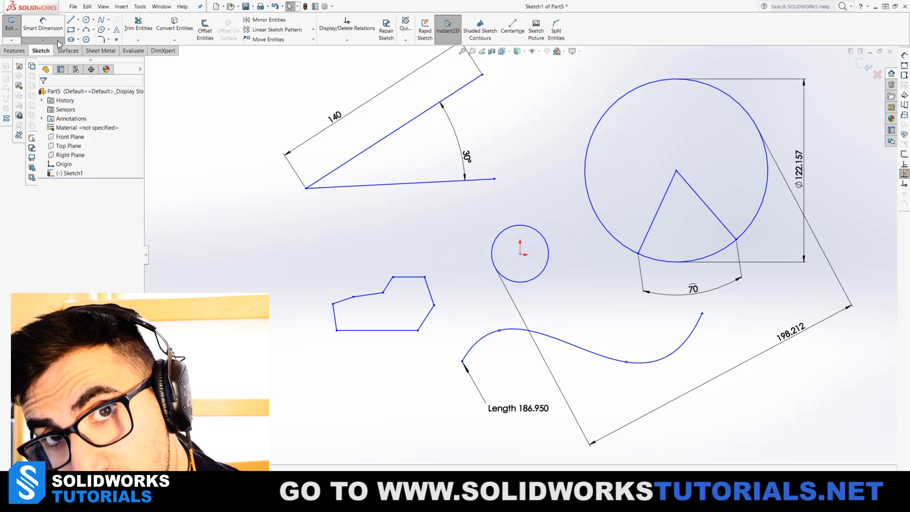
Switch to Horizontal Ordinate Dimension and set the base at the polygon's left corner
{"action": "left_click", "coordinate": [44, 40]}
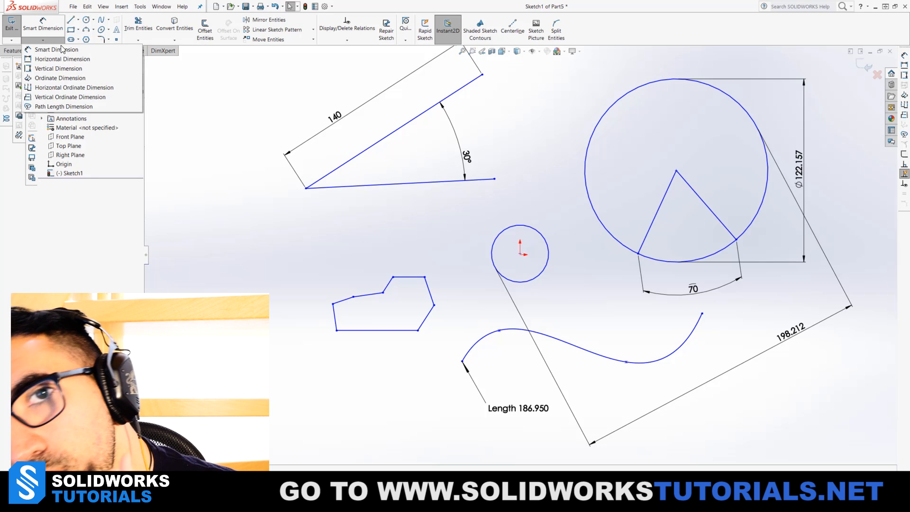
{"action": "mouse_move", "coordinate": [55, 97]}
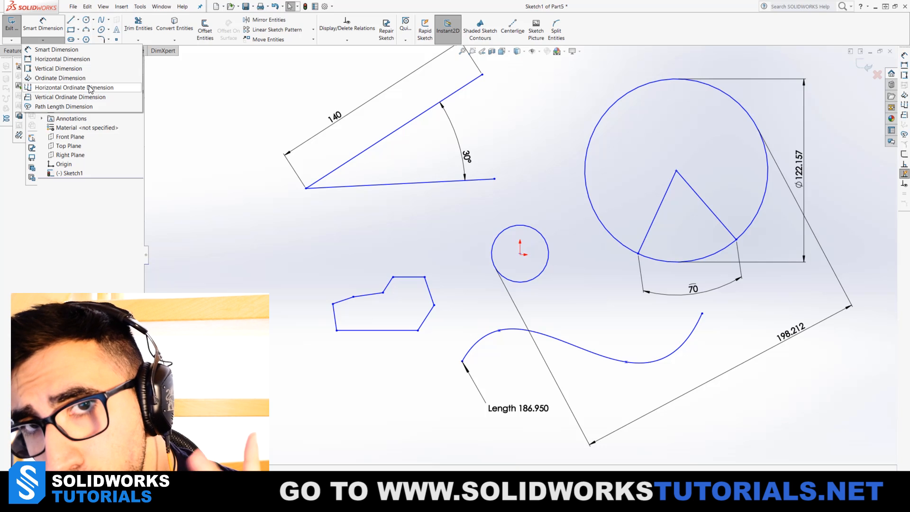
{"action": "left_click", "coordinate": [237, 250]}
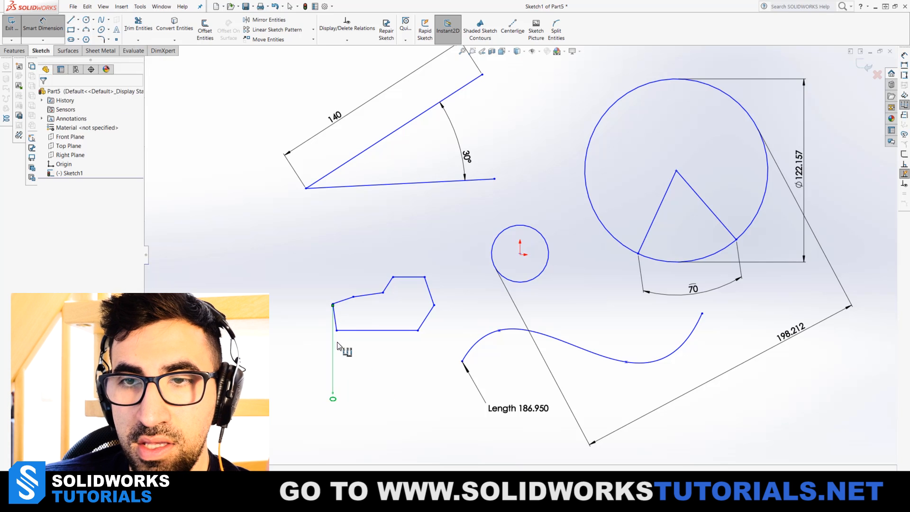
{"action": "left_click", "coordinate": [333, 329]}
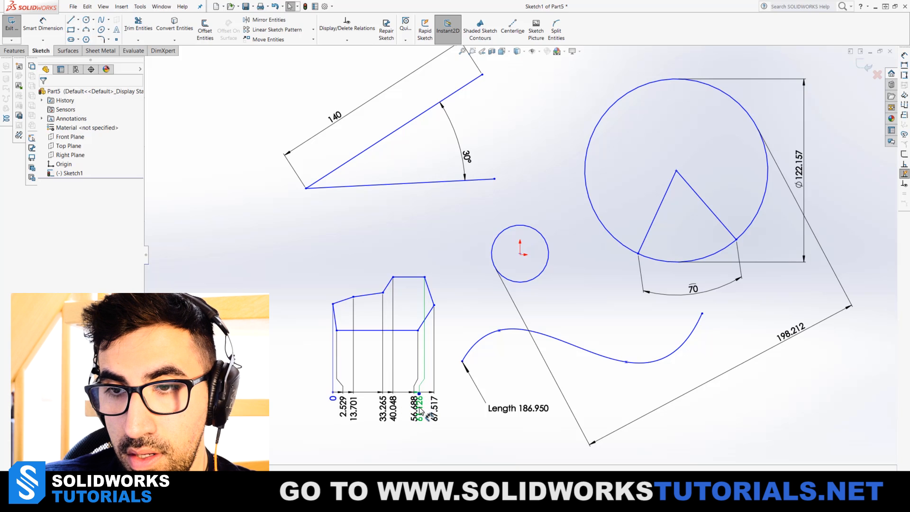
Place ordinate values up to 67.517 at the profile's vertices and finish
{"action": "left_click", "coordinate": [418, 400]}
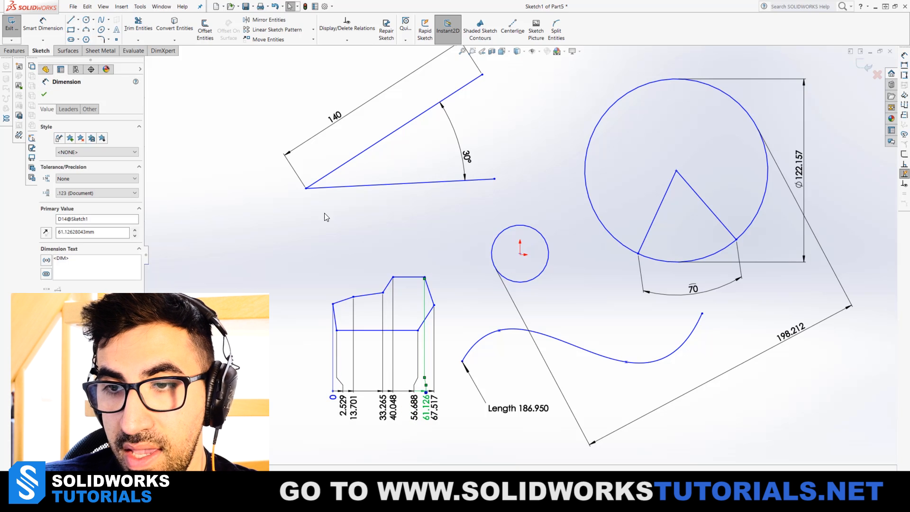
{"action": "left_click", "coordinate": [43, 27]}
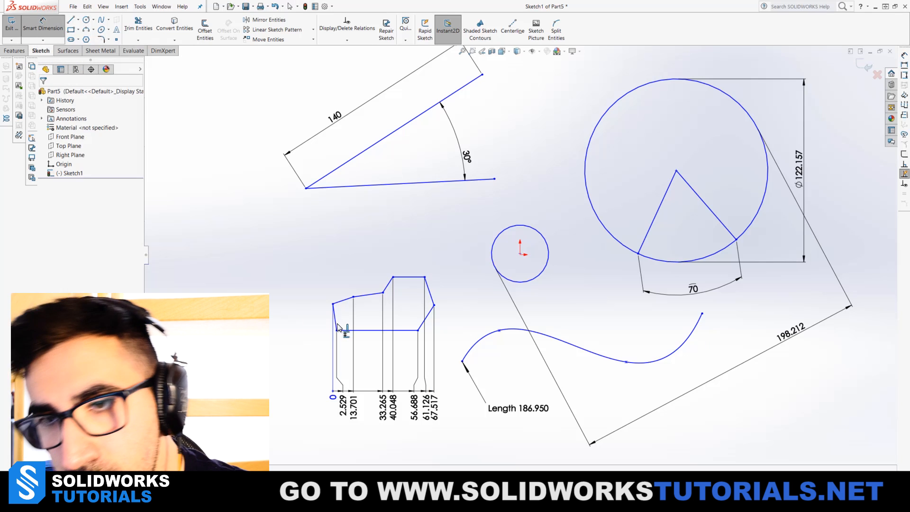
{"action": "left_click", "coordinate": [335, 331]}
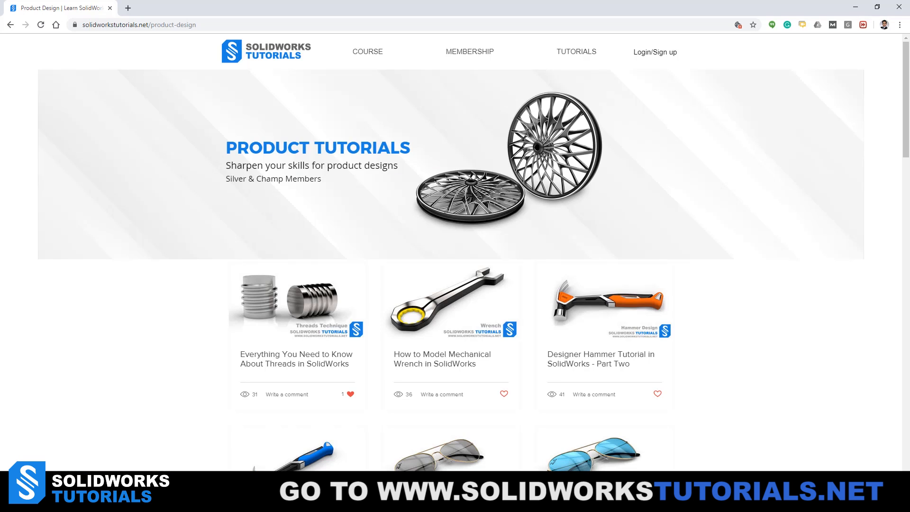
{"action": "mouse_move", "coordinate": [123, 337]}
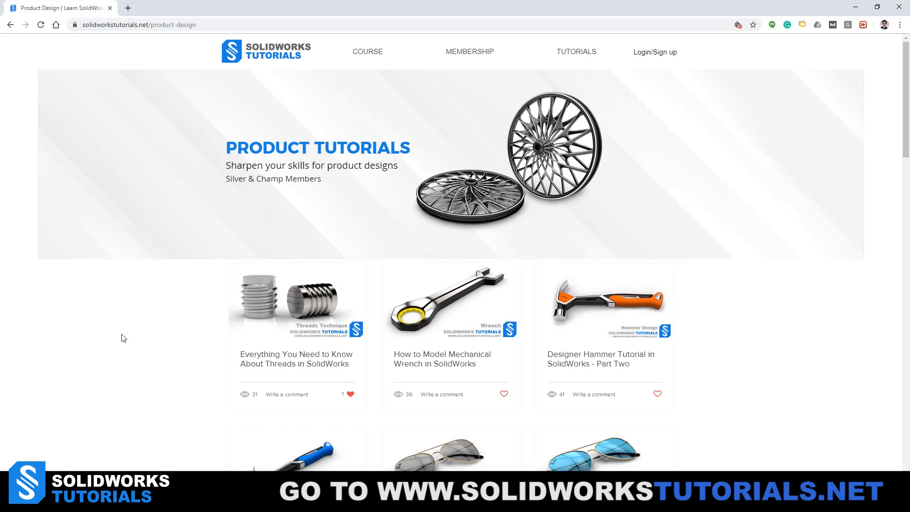
{"action": "mouse_move", "coordinate": [306, 306]}
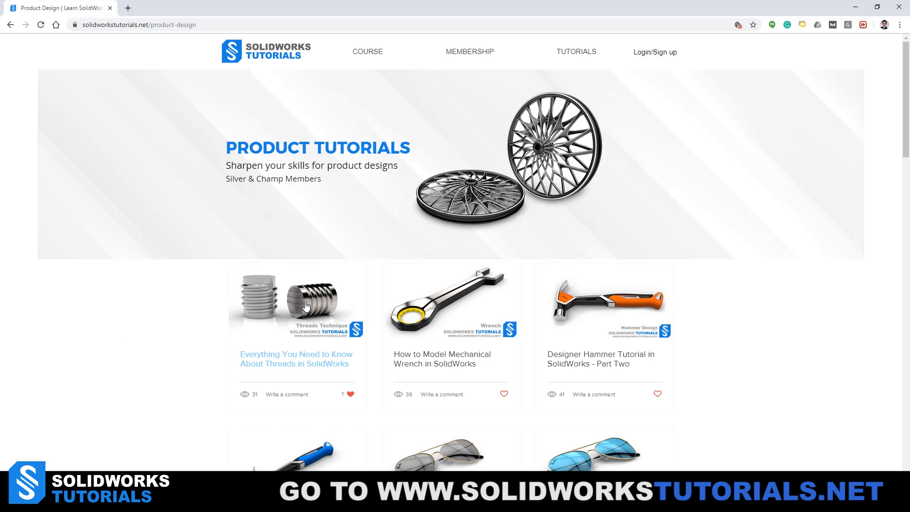
Open the 'Everything You Need to Know About Threads in SolidWorks' article
{"action": "left_click", "coordinate": [296, 302]}
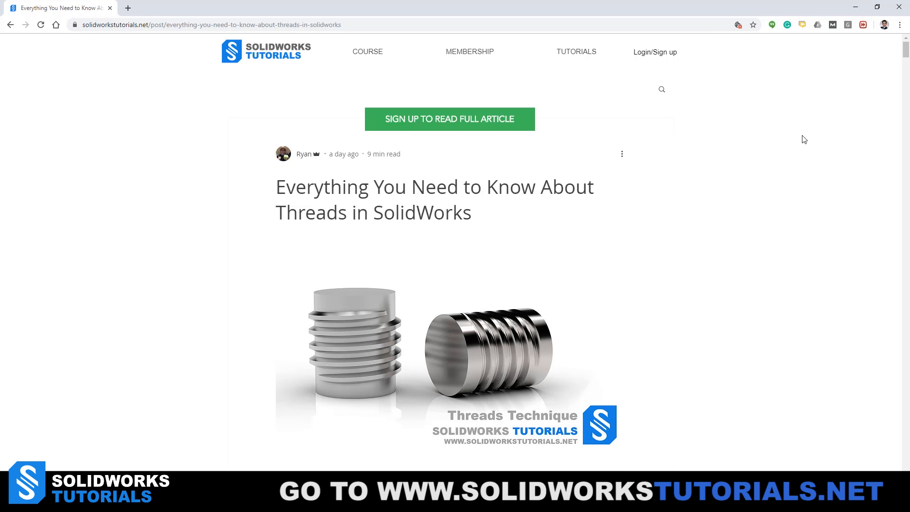
{"action": "scroll", "scroll_direction": "down", "scroll_amount": 3}
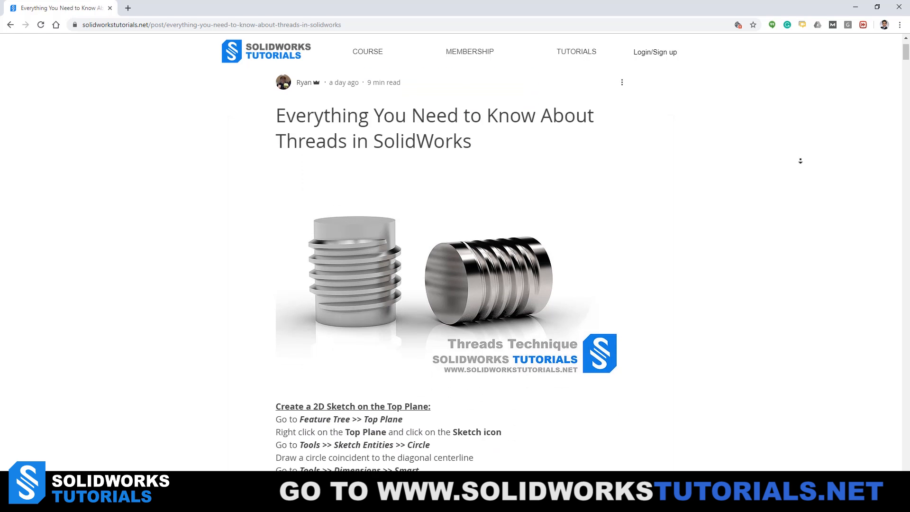
{"action": "scroll", "scroll_direction": "down", "scroll_amount": 3}
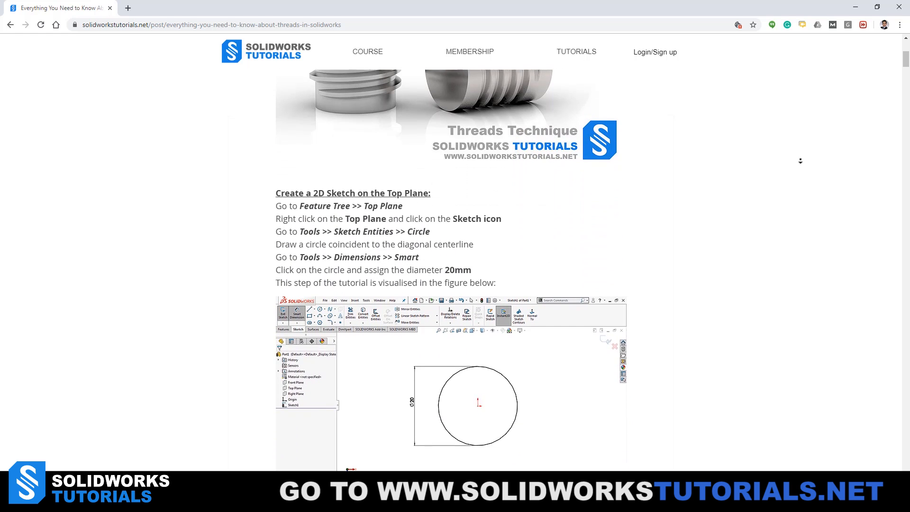
{"action": "scroll", "scroll_direction": "down", "scroll_amount": 3}
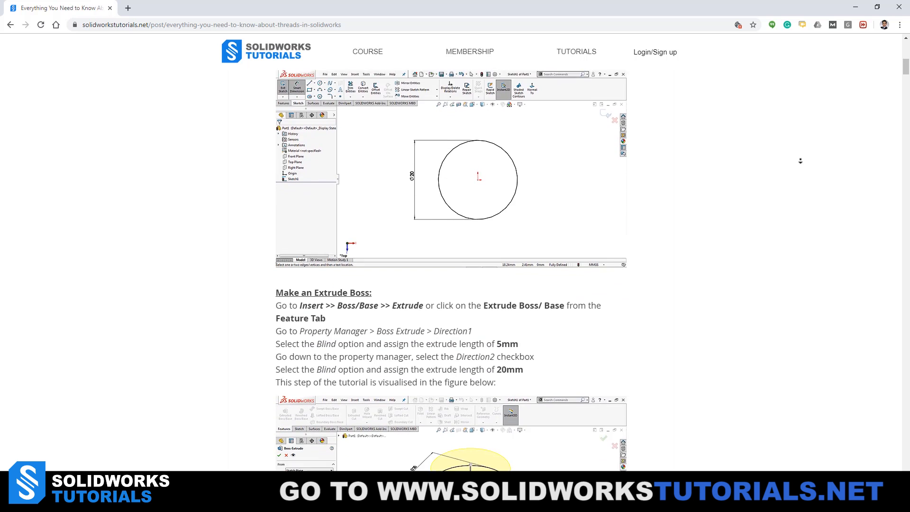
{"action": "scroll", "scroll_direction": "down", "scroll_amount": 3}
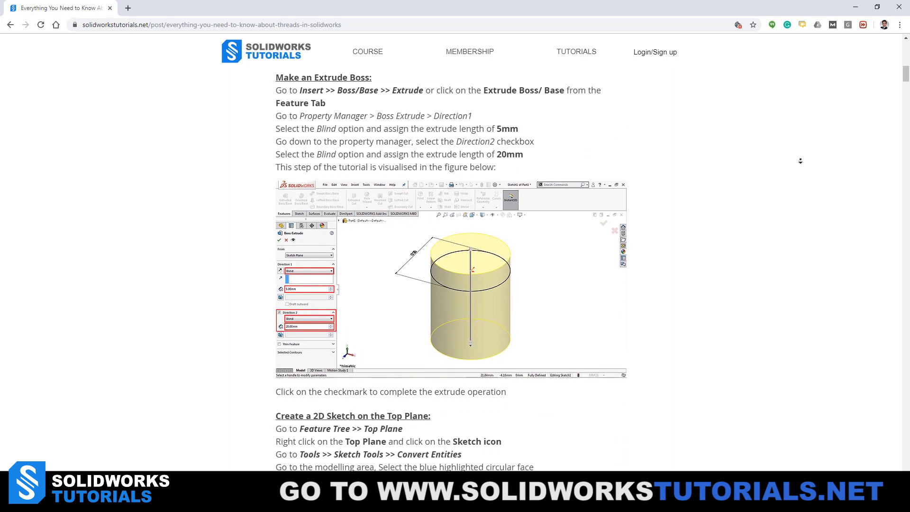
{"action": "scroll", "scroll_direction": "down", "scroll_amount": 3}
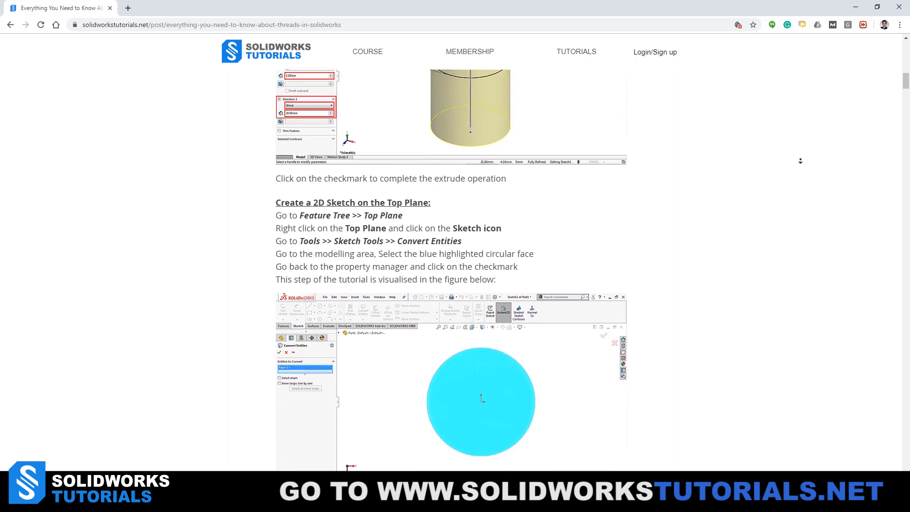
{"action": "scroll", "scroll_direction": "down", "scroll_amount": 3}
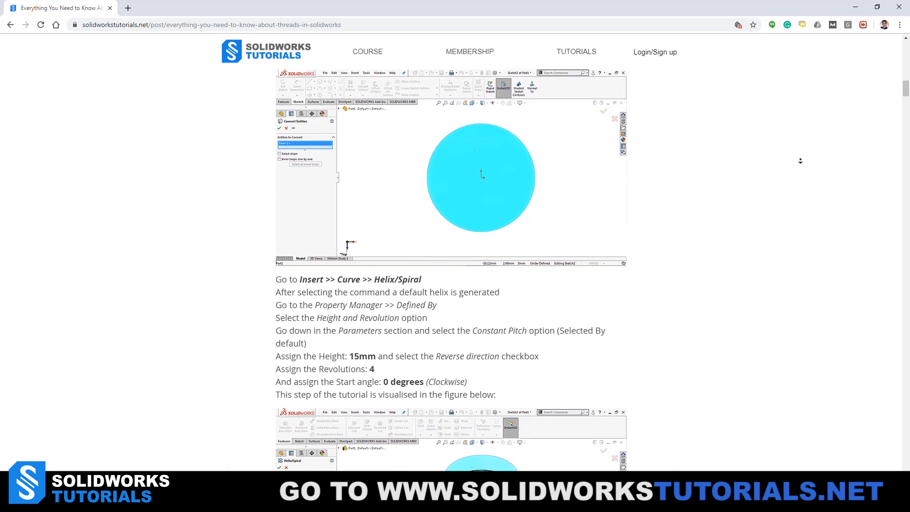
{"action": "scroll", "scroll_direction": "down", "scroll_amount": 3}
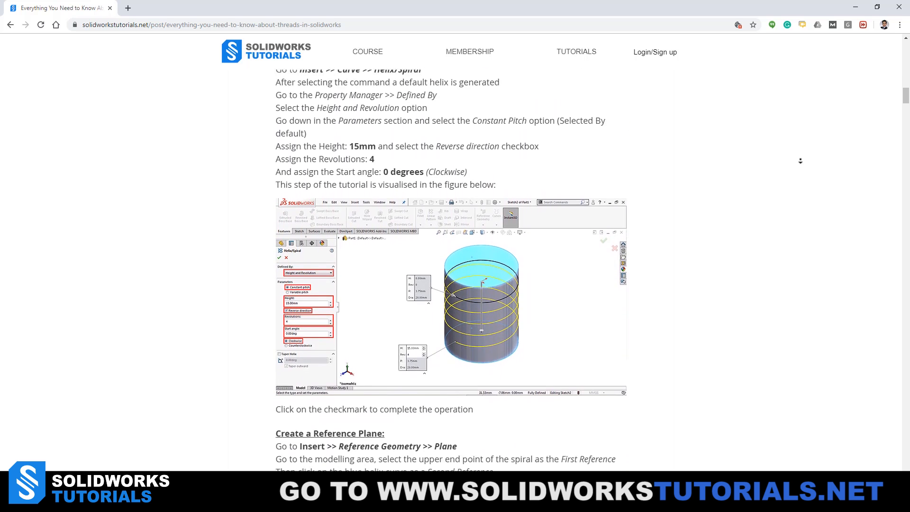
{"action": "scroll", "scroll_direction": "down", "scroll_amount": 3}
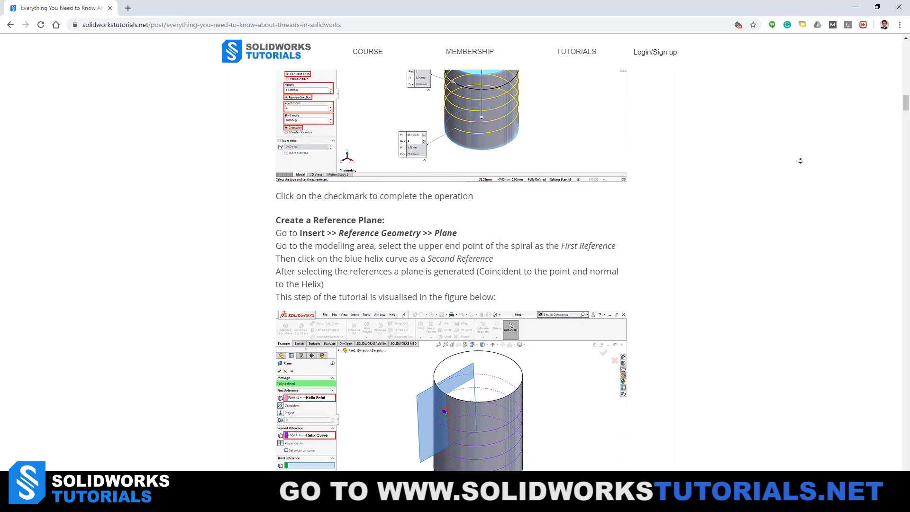
{"action": "scroll", "scroll_direction": "down", "scroll_amount": 3}
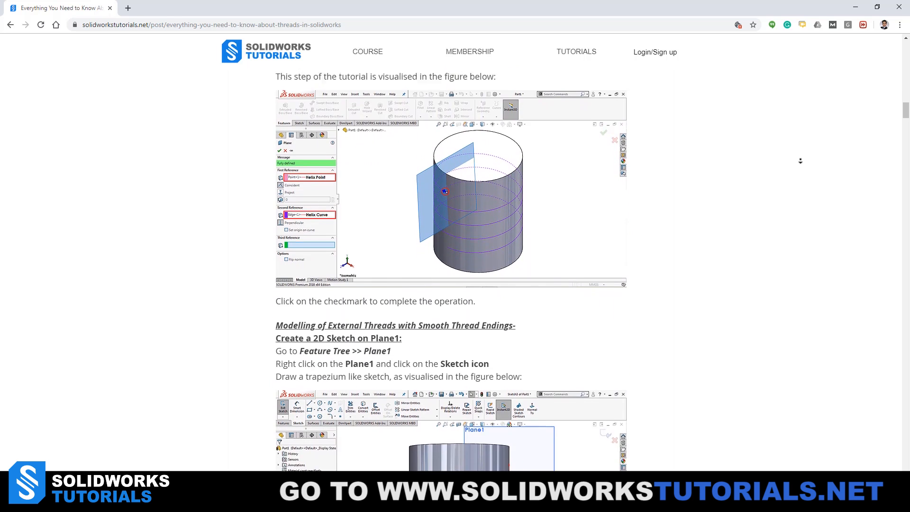
{"action": "scroll", "scroll_direction": "down", "scroll_amount": 3}
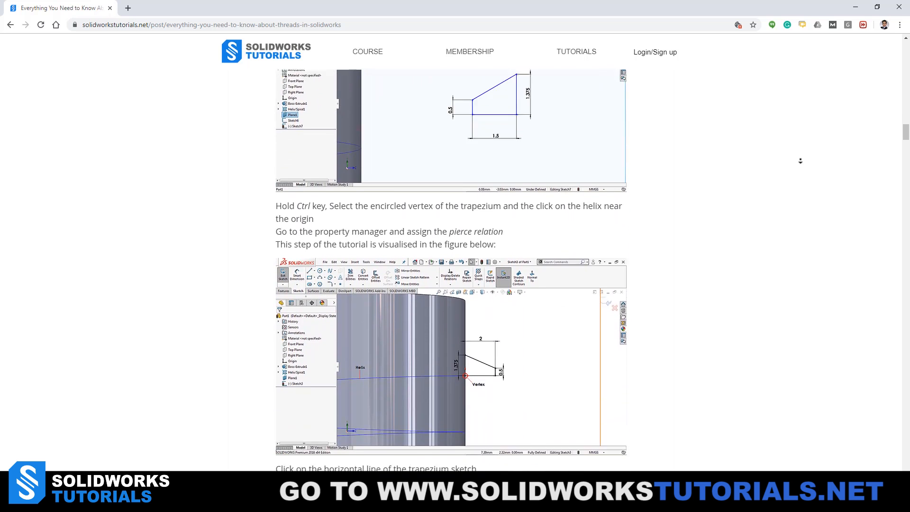
{"action": "scroll", "scroll_direction": "down", "scroll_amount": 3}
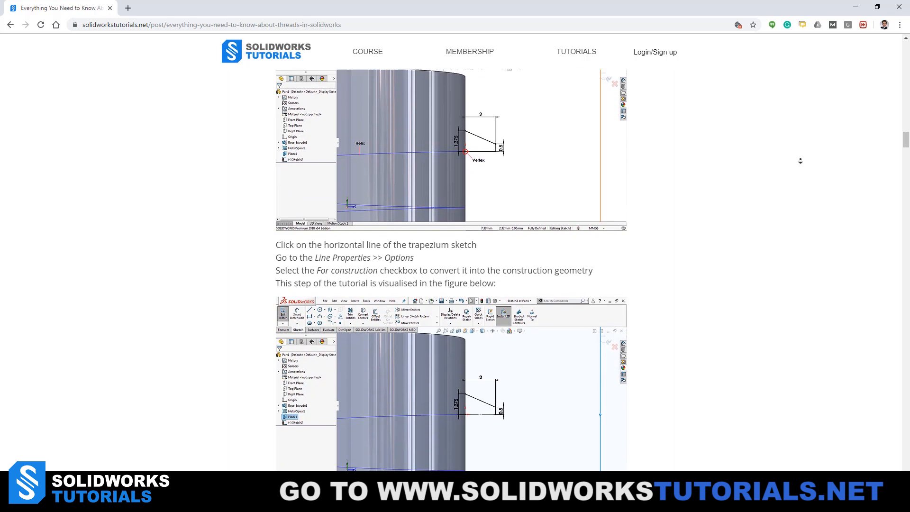
{"action": "scroll", "scroll_direction": "down", "scroll_amount": 3}
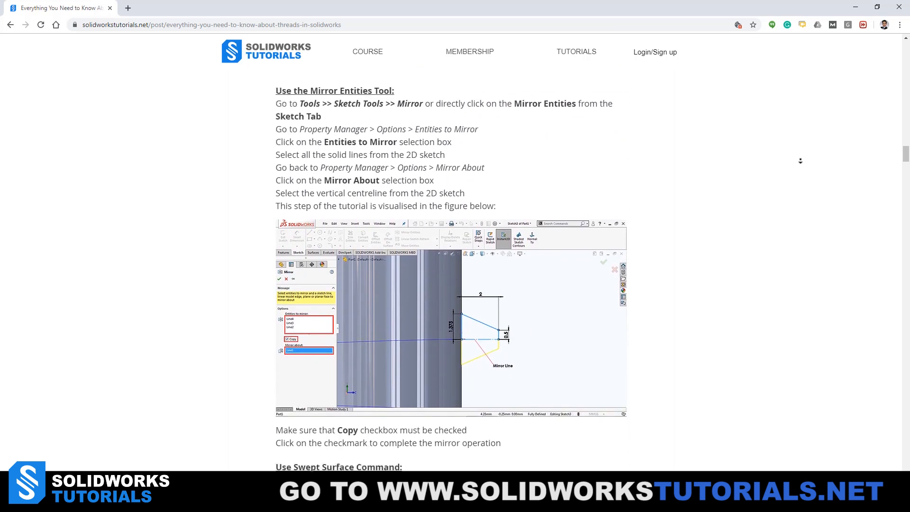
{"action": "scroll", "scroll_direction": "down", "scroll_amount": 3}
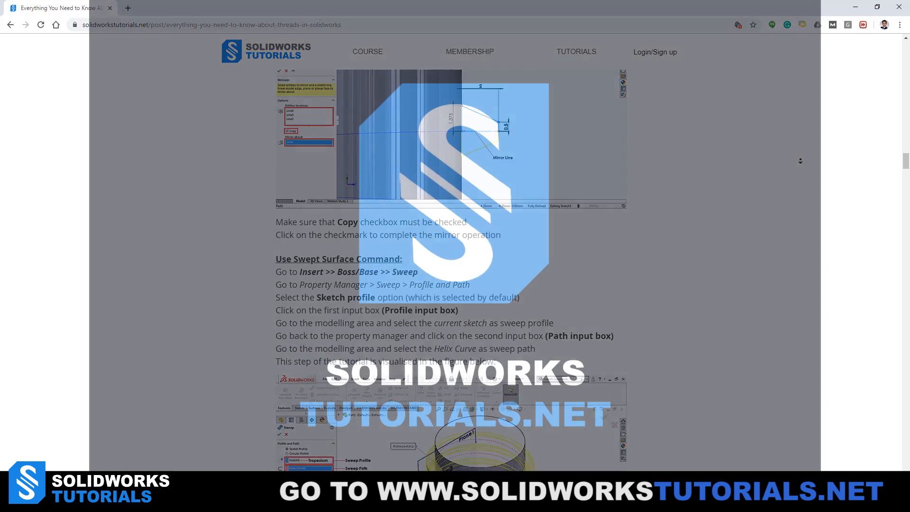